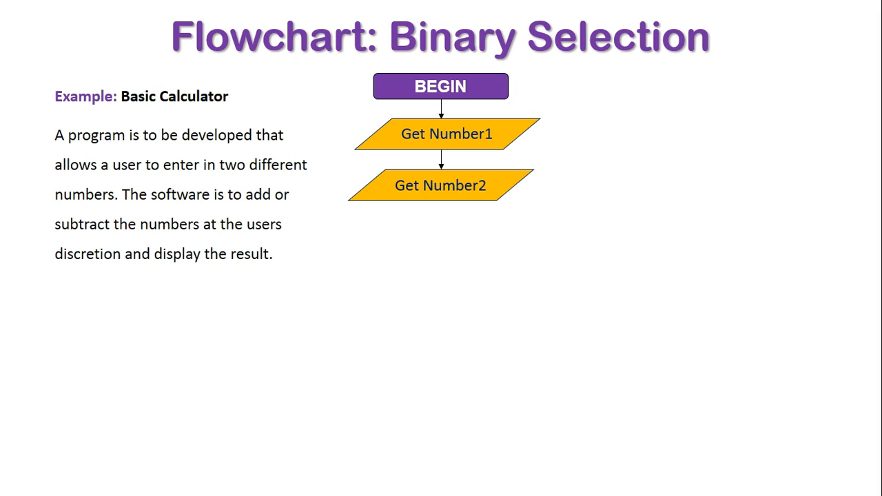
Step: Advance the slide show to reveal the connector arrow below Get Number2
{"action": "left_click", "coordinate": [440, 207]}
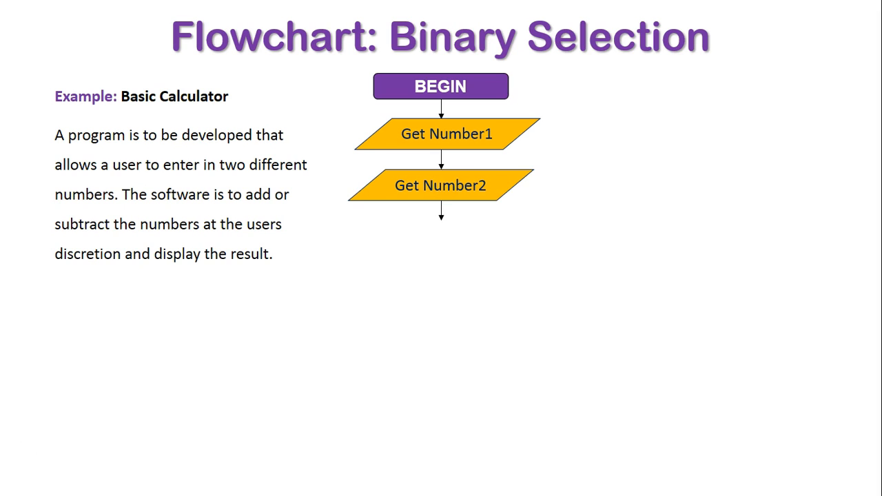